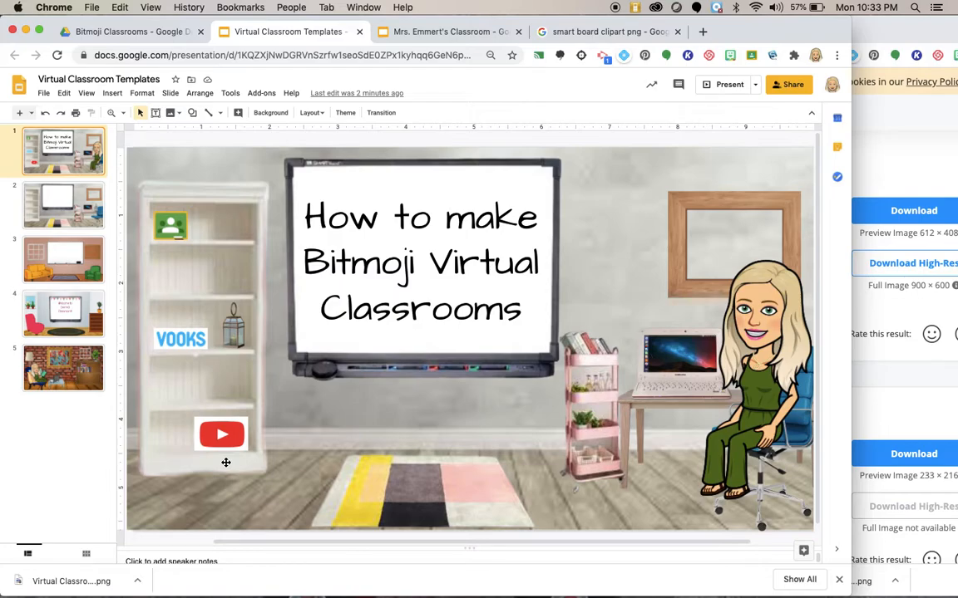
Browse the example classroom slides, landing on the brick-wall reading room with cat and bookshelf
left_click(63, 368)
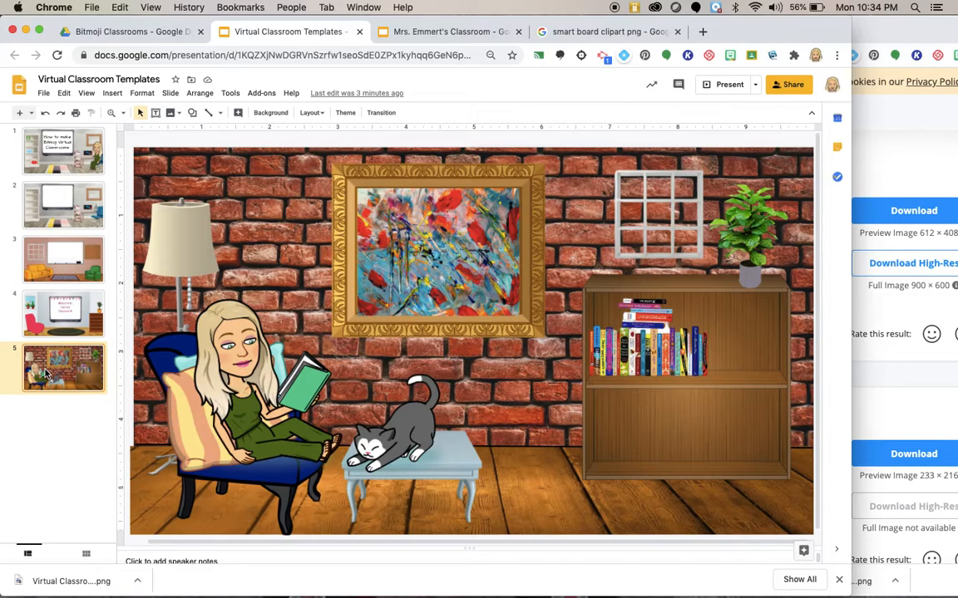
left_click(113, 92)
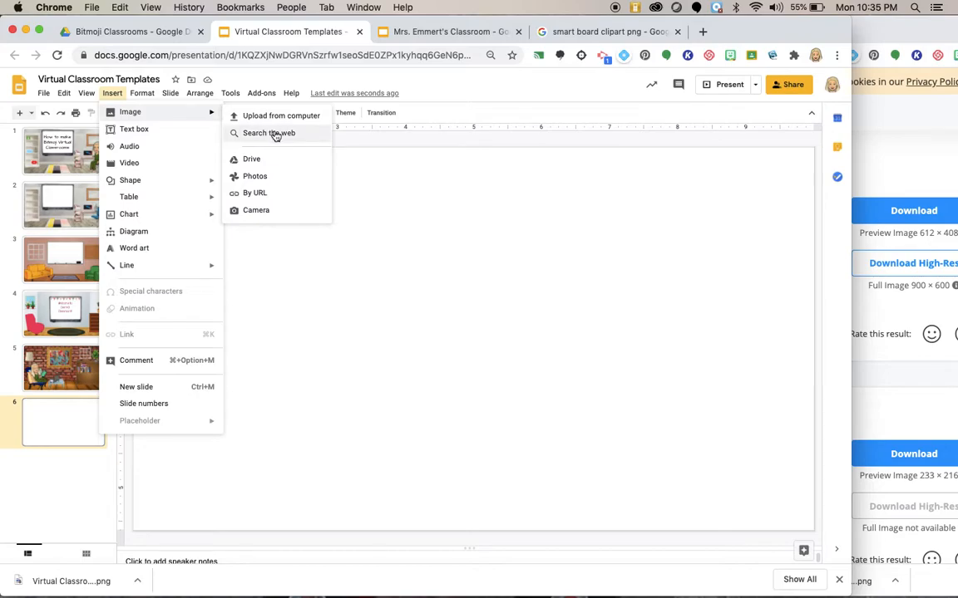
Search the web image panel for 'wall' and scroll through the brick wall results
left_click(268, 133)
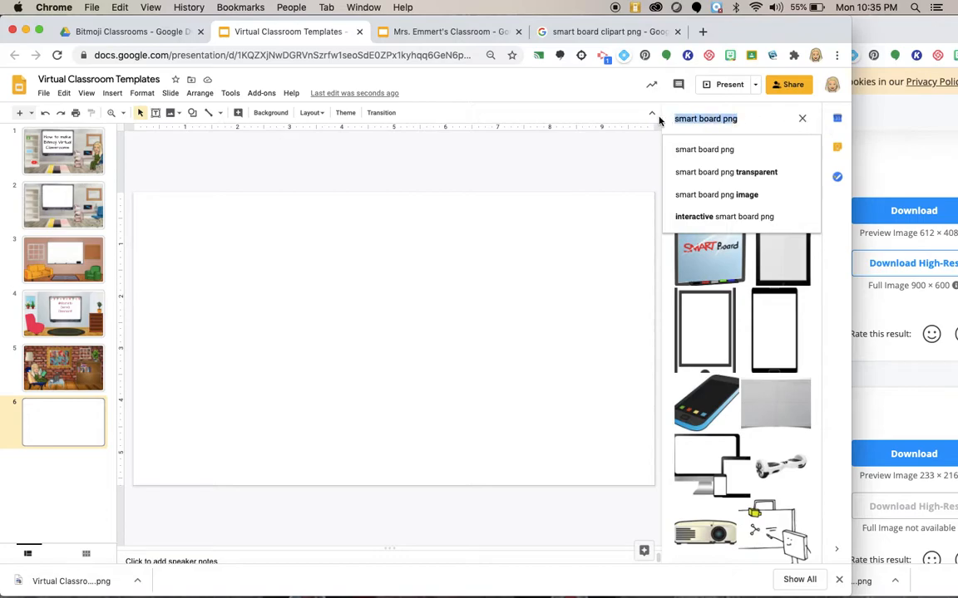
type("wall png")
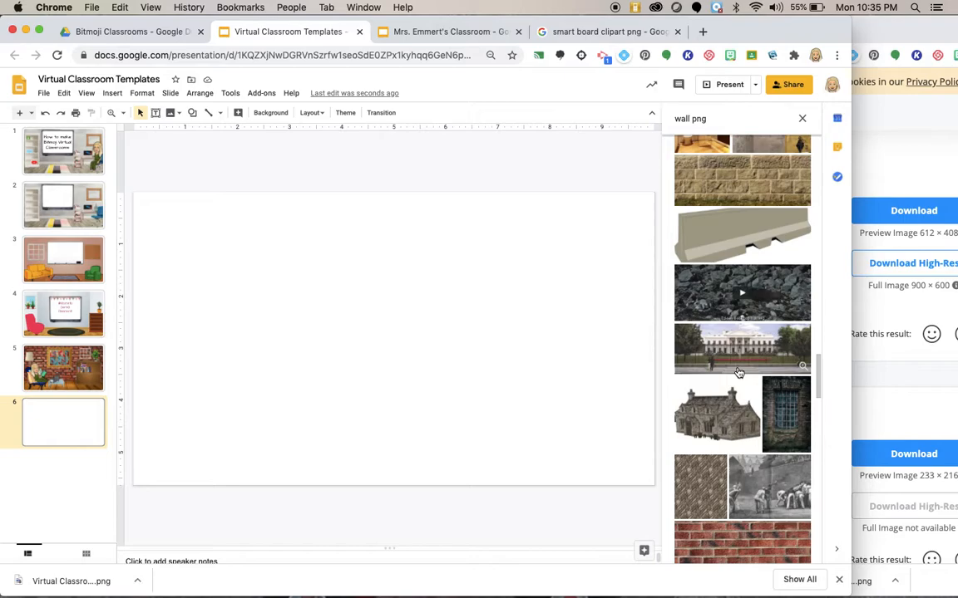
scroll("down", 3)
type("floor")
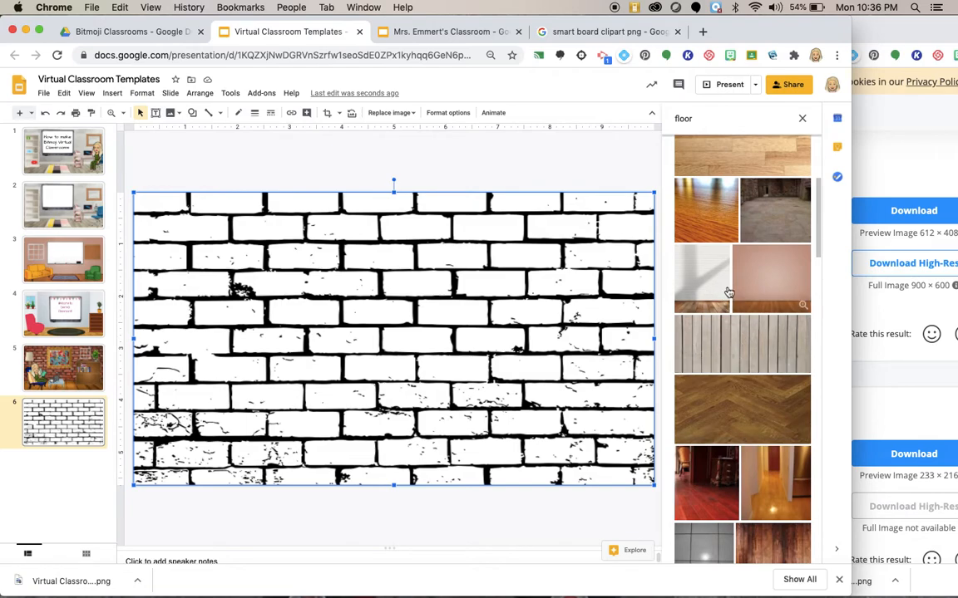
Scroll the Explore 'floor' results to find a wood plank floor for under the brick wall
scroll("down", 3)
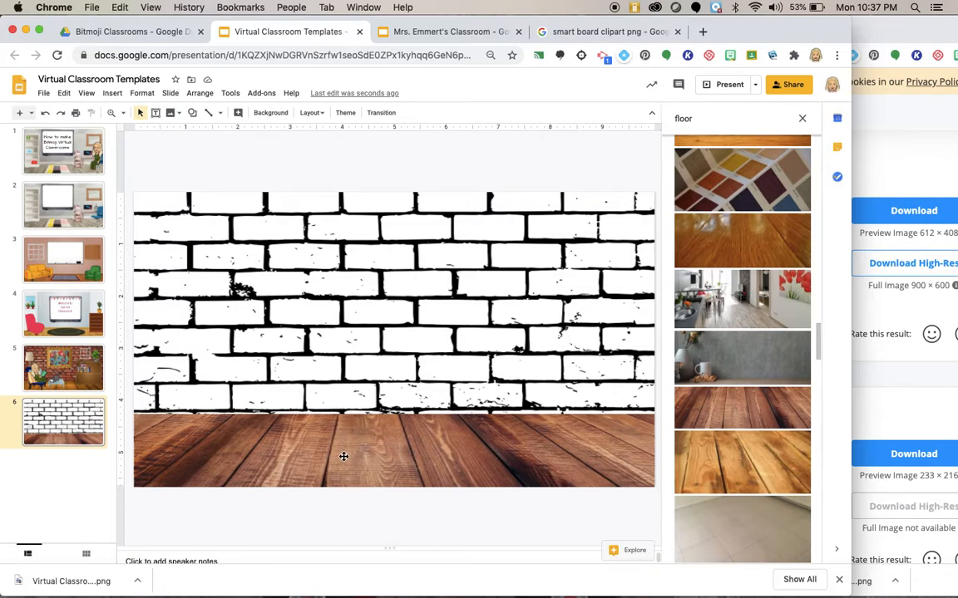
mouse_move(208, 112)
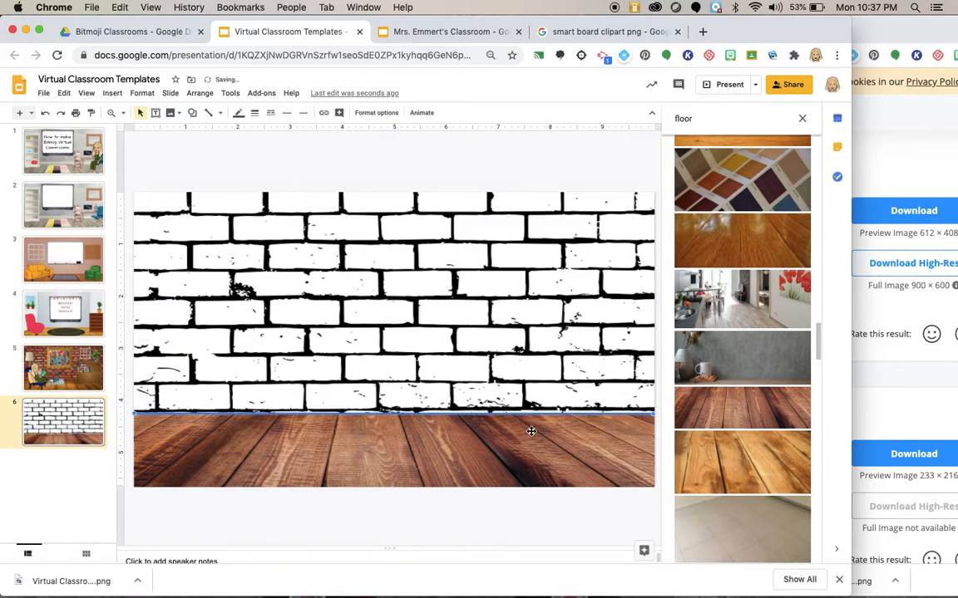
Snap the wood floor's top edge to the brick wall's bottom edge
left_click(255, 112)
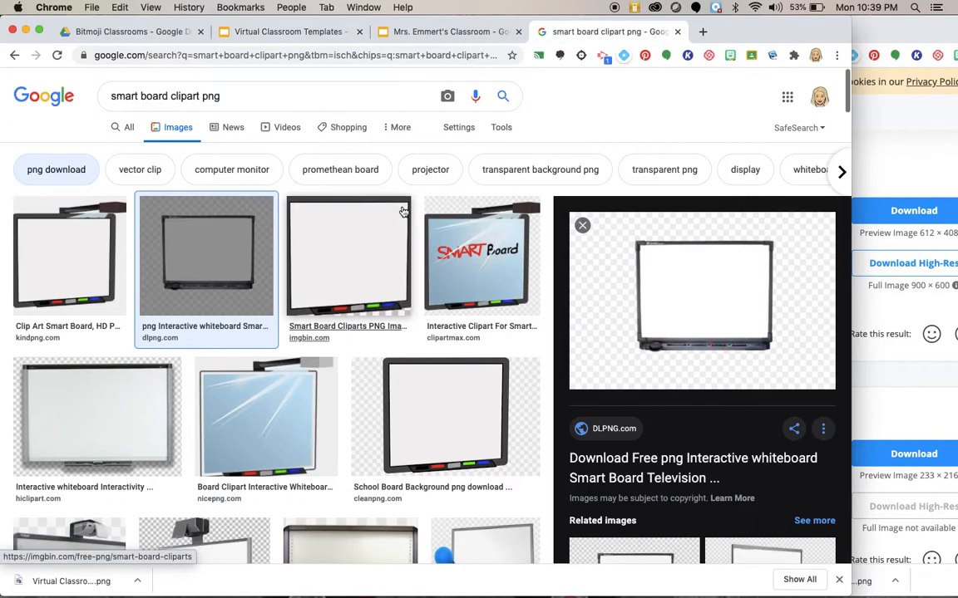
Search Explore for 'desk png' and drop a dark wooden desk with drawers onto the floor
type("desk png")
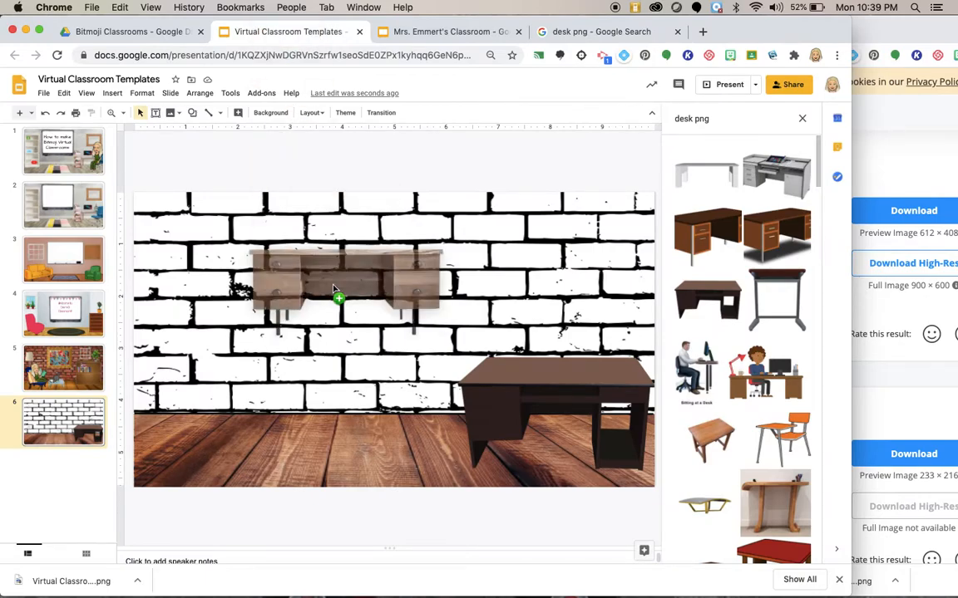
left_click_drag(338, 291, 439, 419)
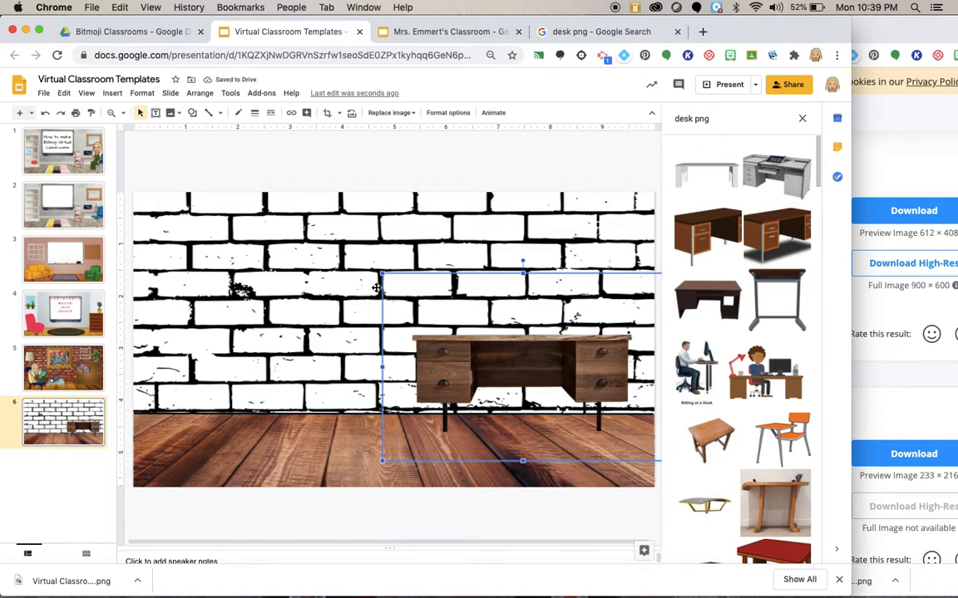
mouse_move(477, 304)
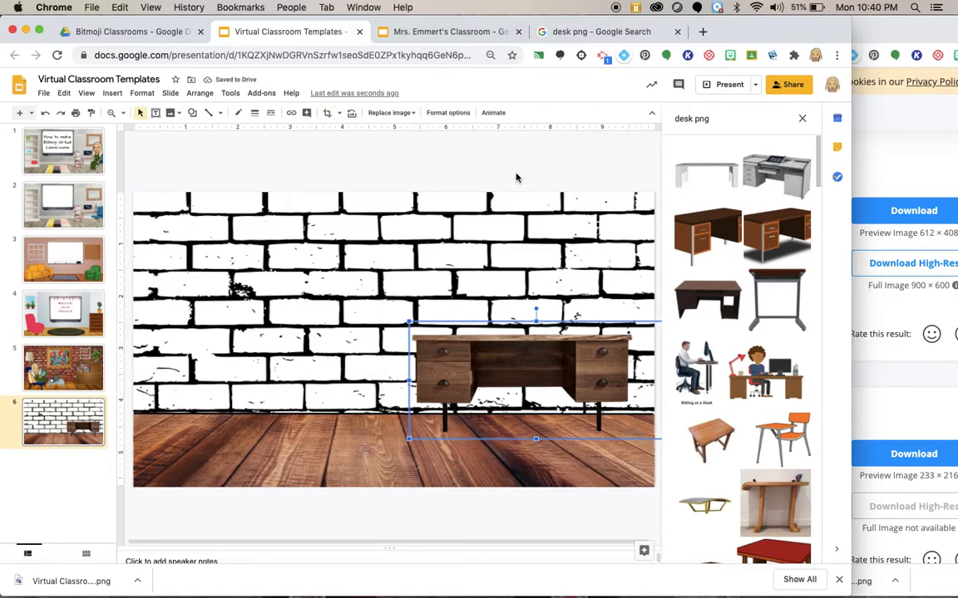
Settle the desk against the brick wall and search Explore for 'smart board'
left_click(445, 167)
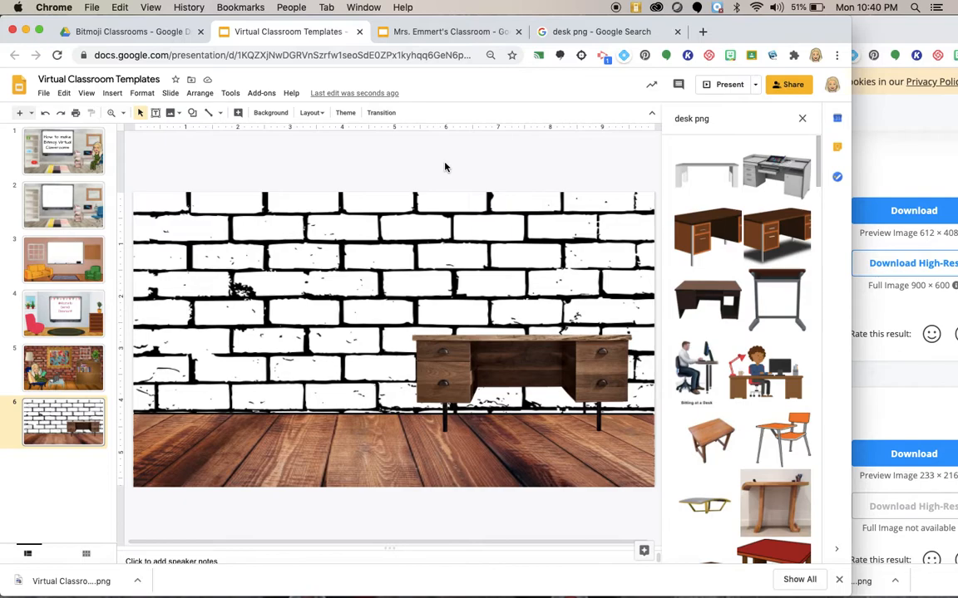
type("smart board")
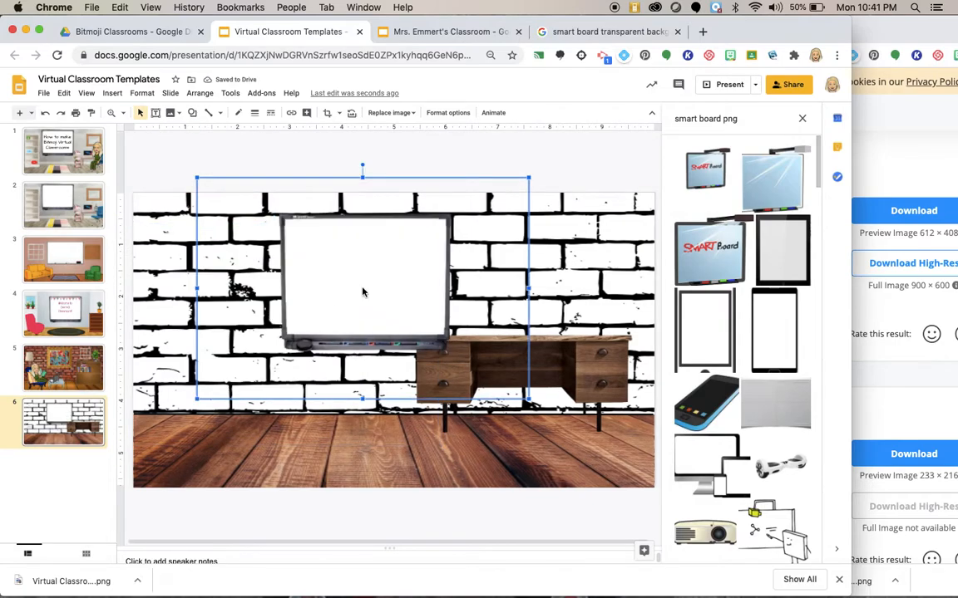
Drag the white smart board into place on the brick wall above the desk
left_click_drag(362, 291, 336, 299)
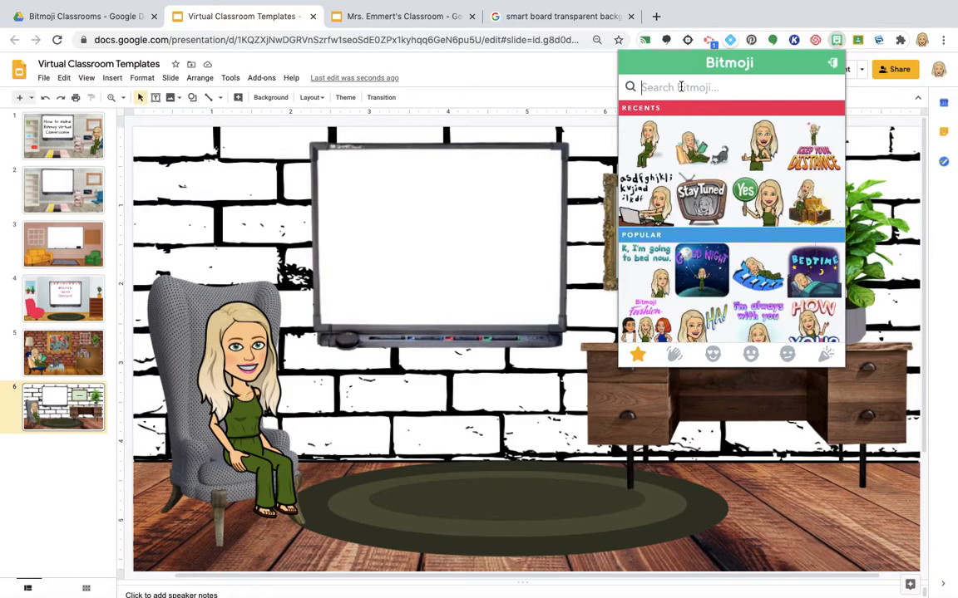
Search the Bitmoji extension for 'happy' and scroll through the sticker results
type("happy")
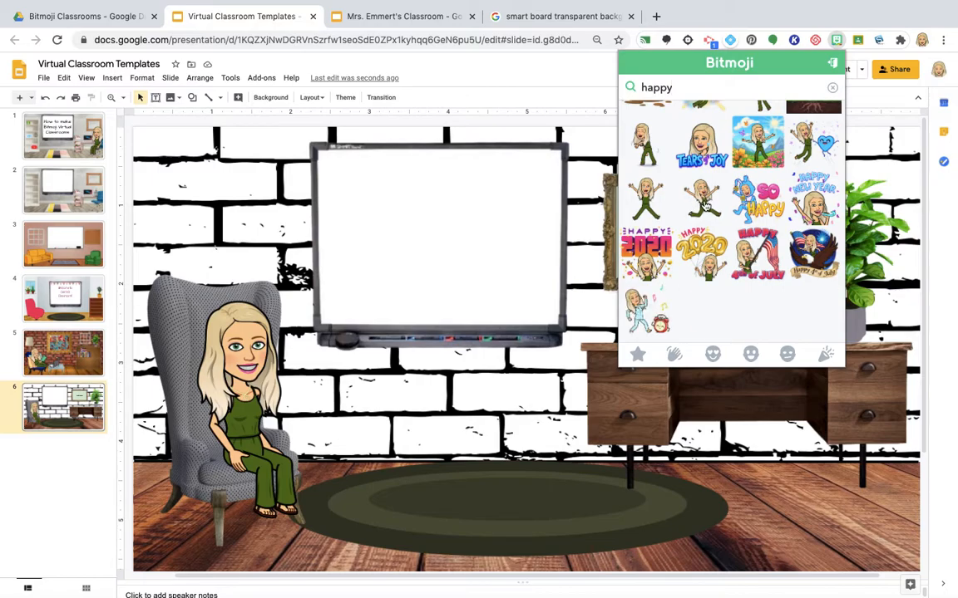
scroll("down", 3)
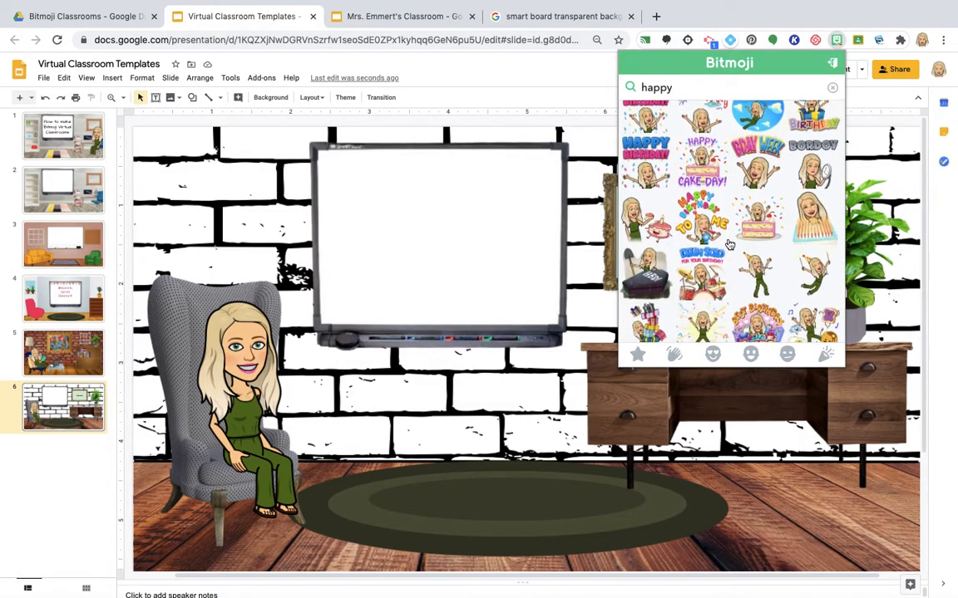